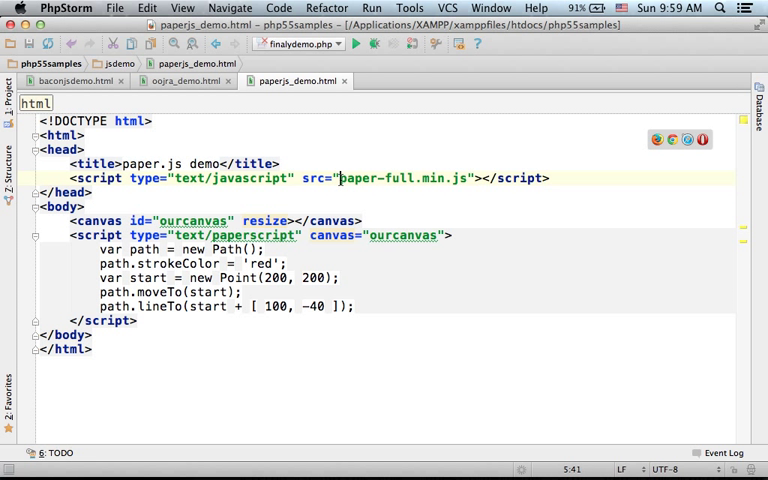
Step: Point out the paper-full.min.js library include and the path variable in paperjs_demo.html
{"action": "double_click", "coordinate": [405, 178]}
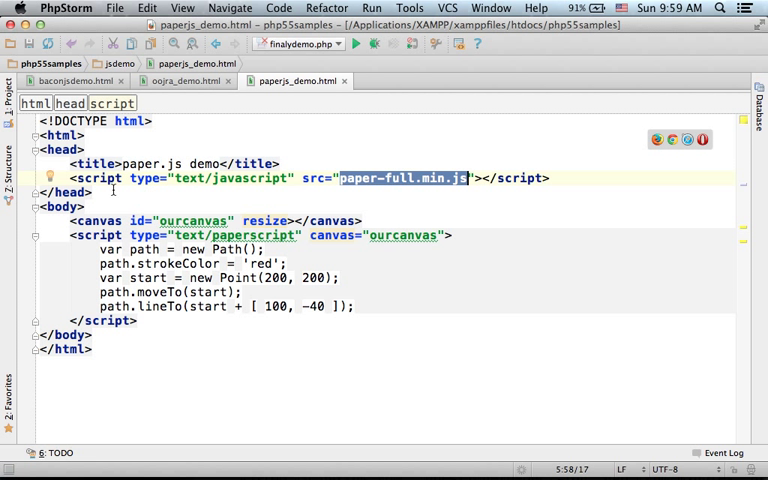
{"action": "left_click", "coordinate": [370, 220]}
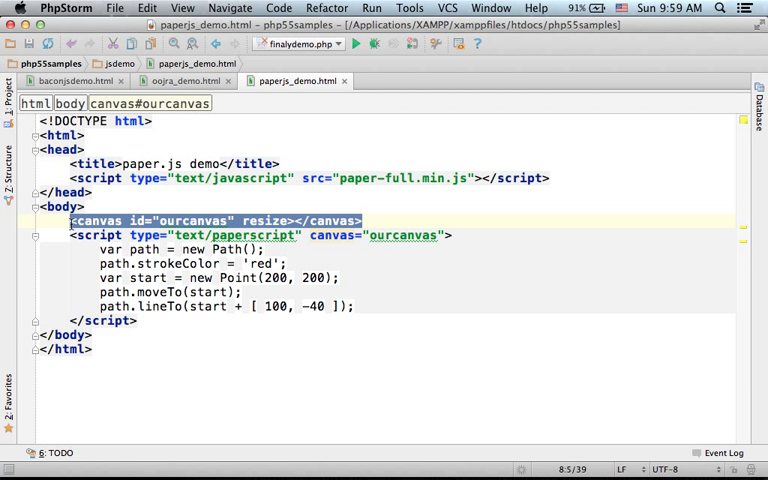
{"action": "left_click", "coordinate": [140, 320]}
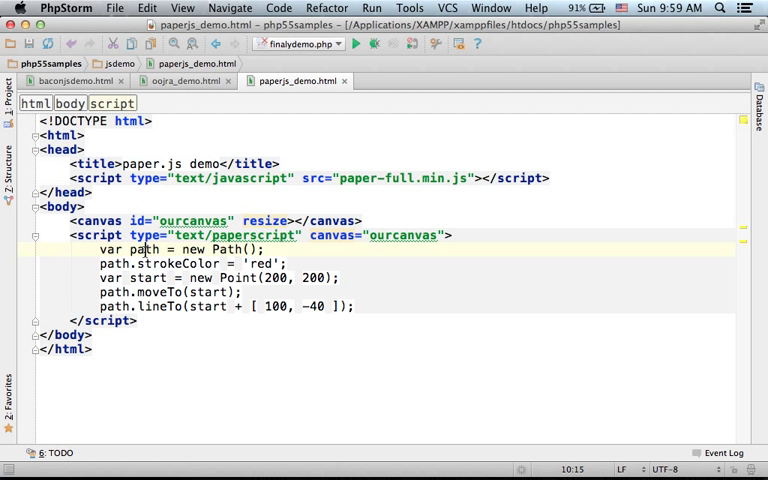
{"action": "double_click", "coordinate": [143, 249]}
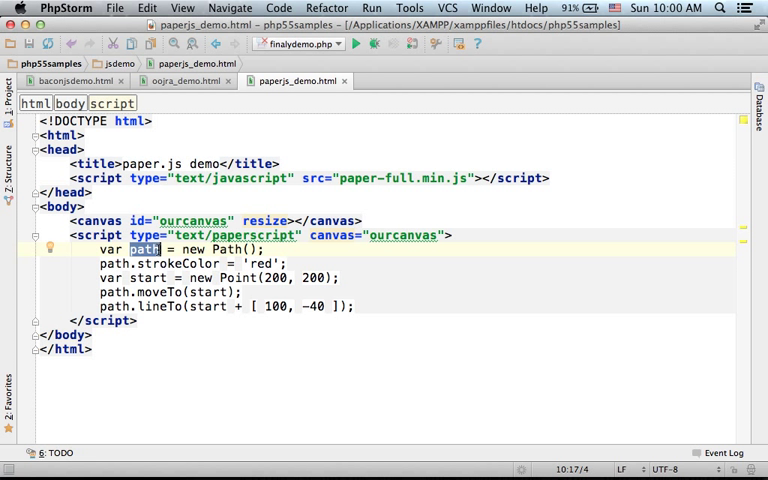
{"action": "mouse_move", "coordinate": [363, 253]}
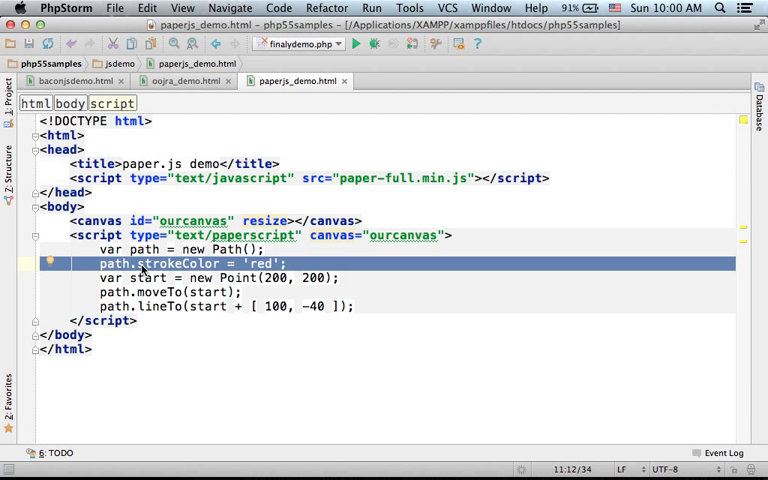
Step: Highlight the strokeColor property and the line-drawing code before switching applications
{"action": "double_click", "coordinate": [178, 263]}
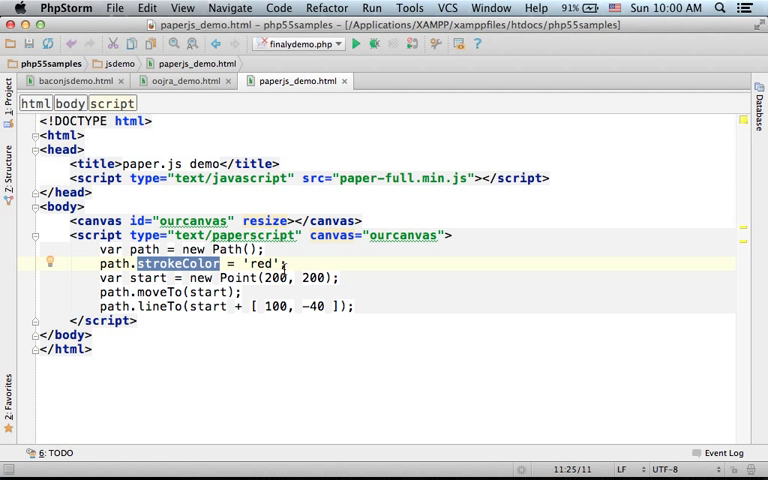
{"action": "double_click", "coordinate": [265, 263]}
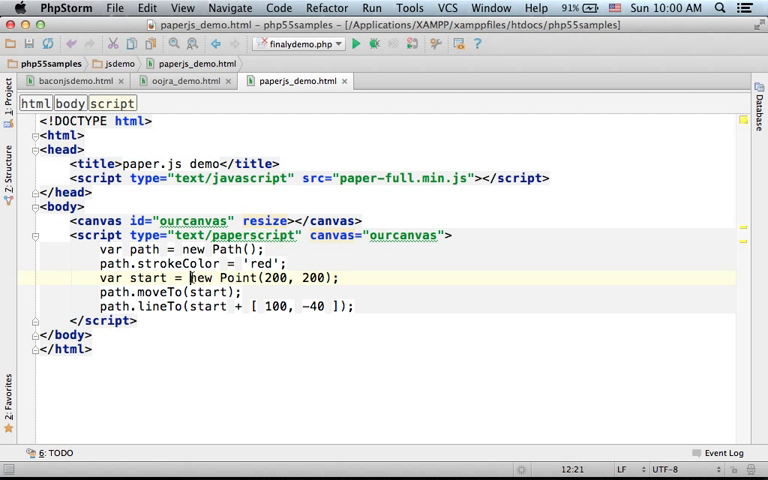
{"action": "left_click_drag", "start_coordinate": [189, 277], "coordinate": [340, 277]}
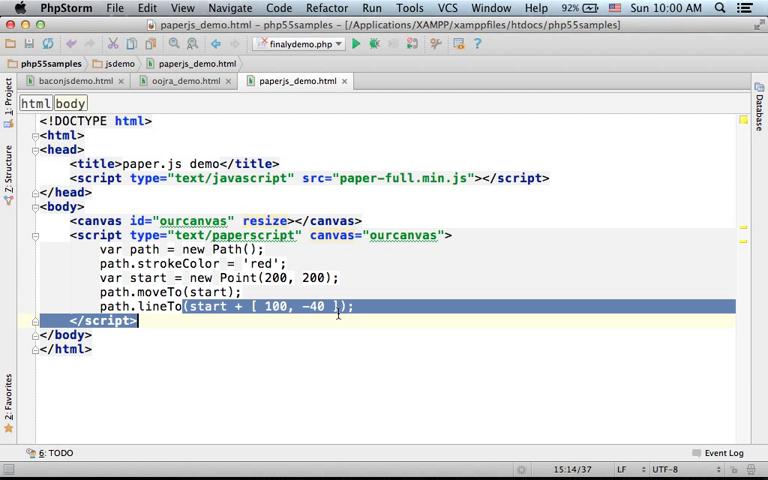
{"action": "left_click", "coordinate": [345, 306]}
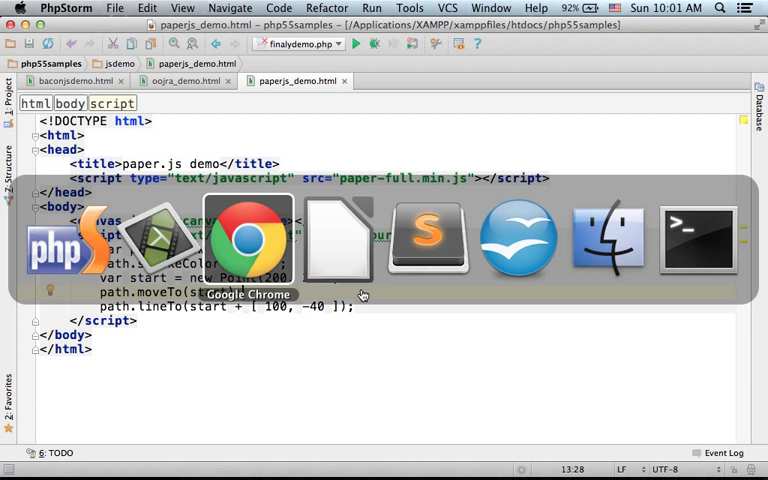
Step: View the red diagonal line rendered in Google Chrome, then return to PhpStorm
{"action": "left_click", "coordinate": [247, 237]}
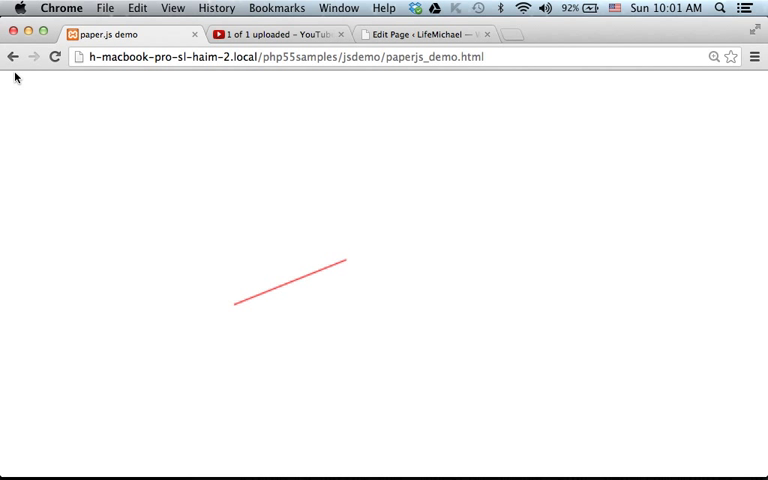
{"action": "mouse_move", "coordinate": [464, 106]}
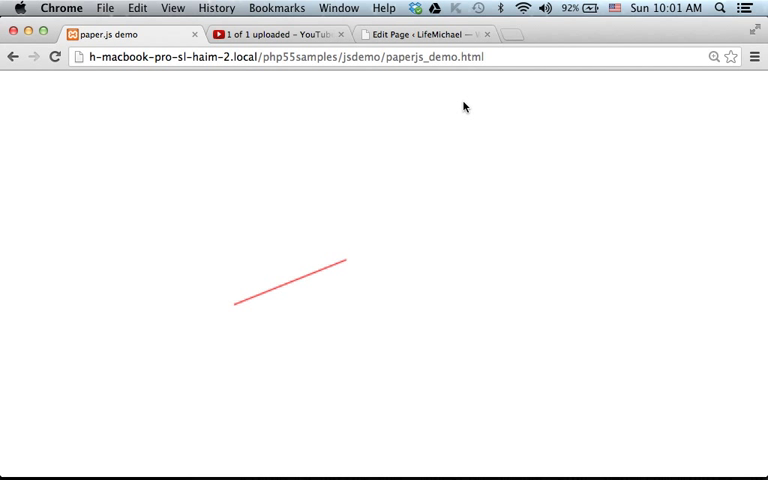
{"action": "mouse_move", "coordinate": [14, 89]}
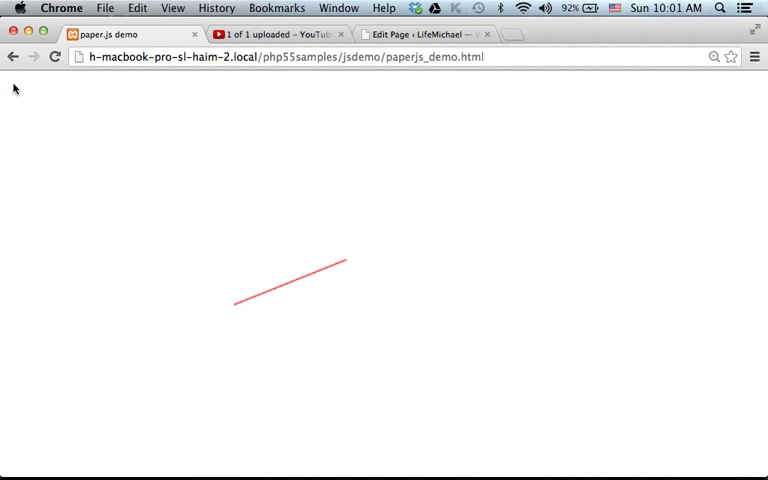
{"action": "mouse_move", "coordinate": [18, 412]}
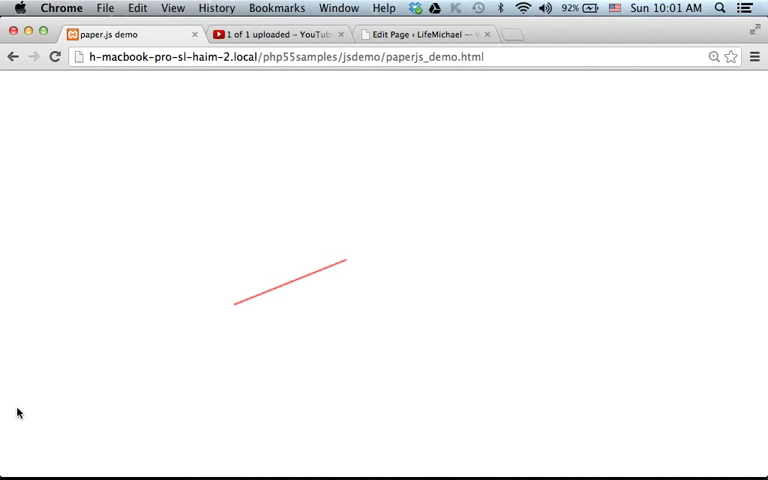
{"action": "key", "text": "cmd+tab"}
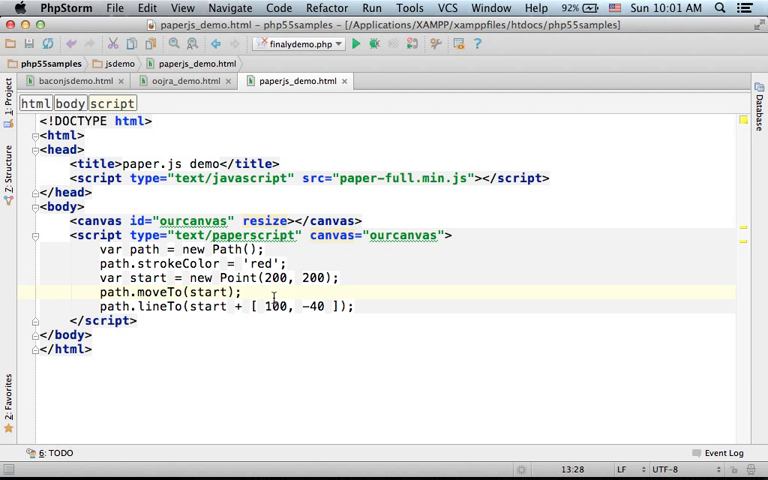
Step: Highlight the start point x value 200 and the 100 horizontal offset in new Point
{"action": "double_click", "coordinate": [277, 305]}
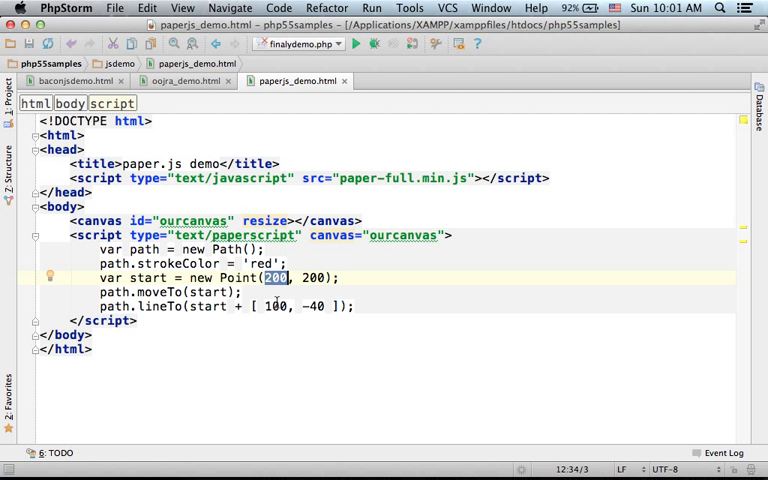
{"action": "double_click", "coordinate": [275, 306]}
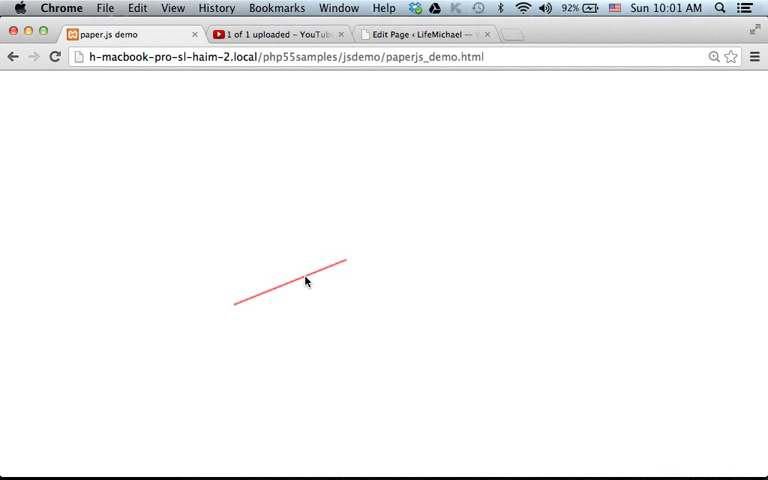
{"action": "mouse_move", "coordinate": [232, 78]}
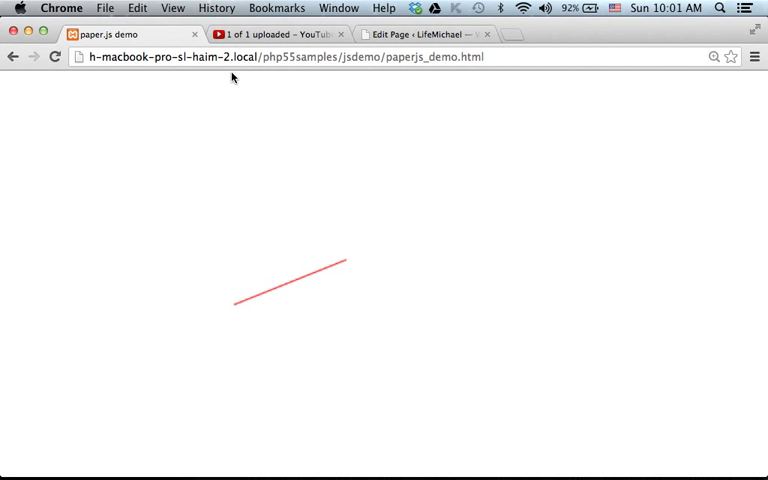
{"action": "mouse_move", "coordinate": [350, 74]}
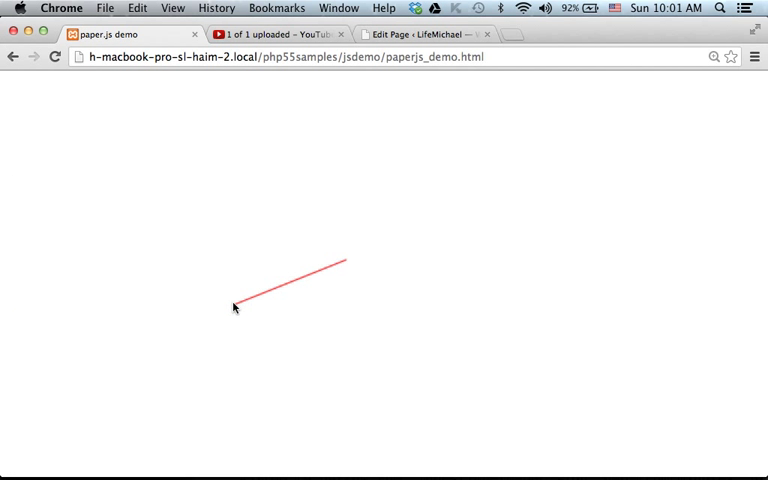
{"action": "mouse_move", "coordinate": [172, 303]}
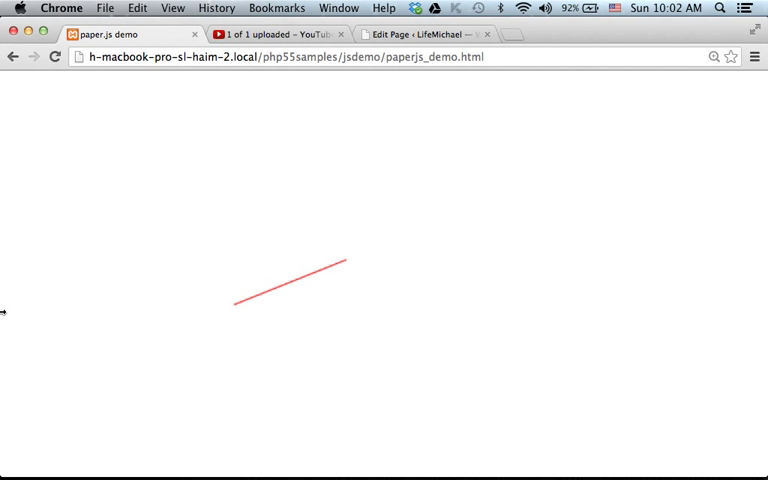
{"action": "mouse_move", "coordinate": [14, 262]}
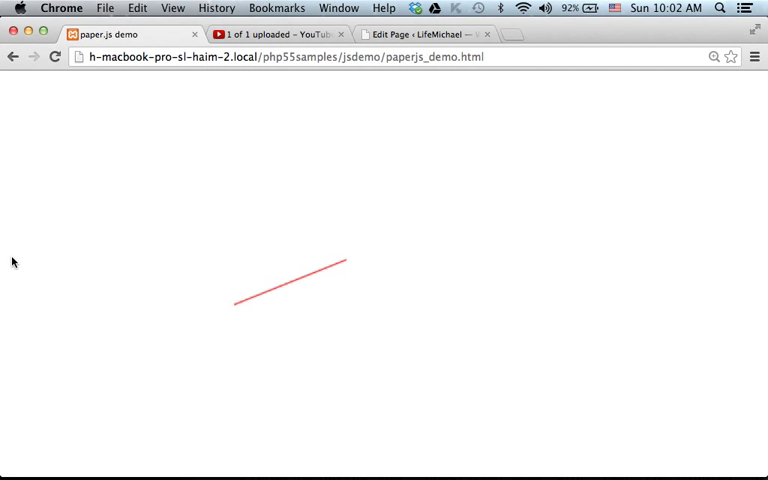